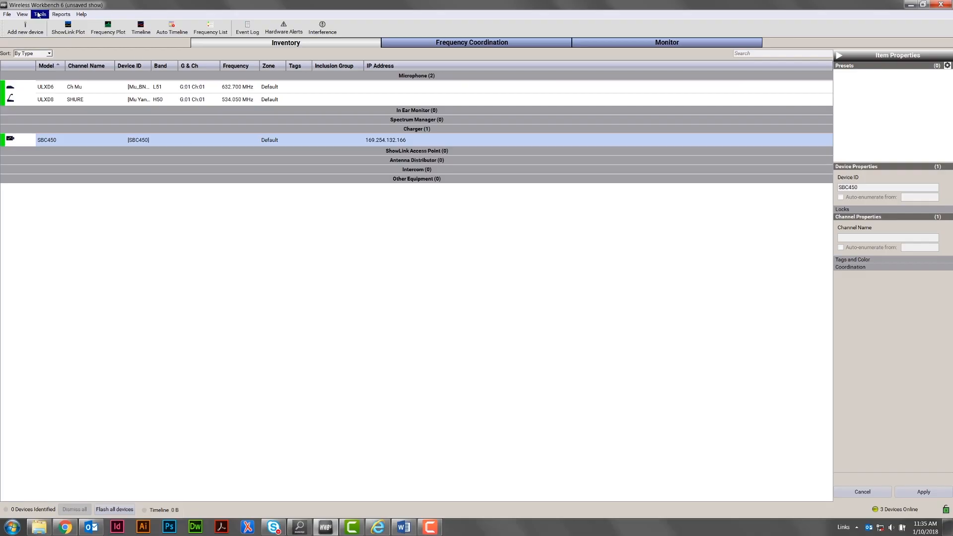
Step: Review the network page in Preferences, then bring up the SBC450 charger's actions menu
left_click(39, 14)
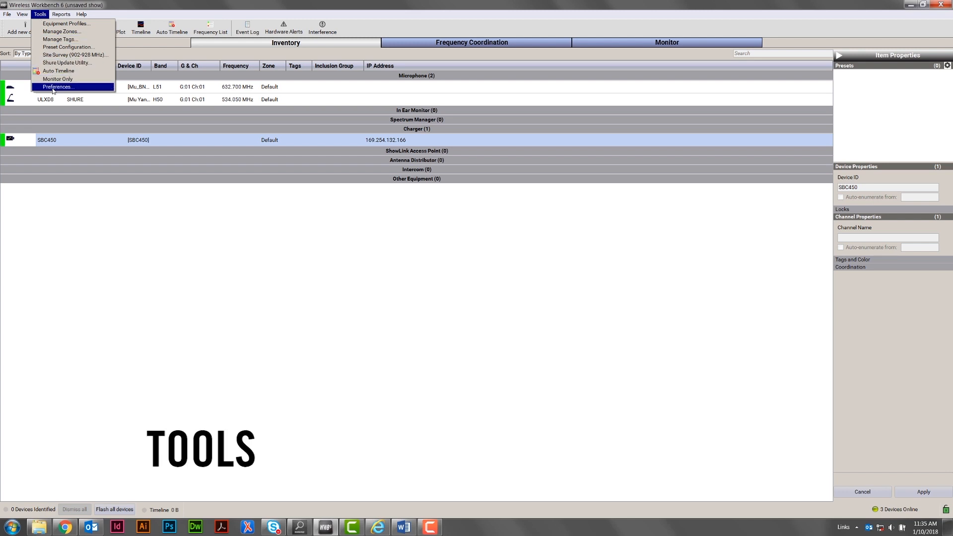
left_click(56, 87)
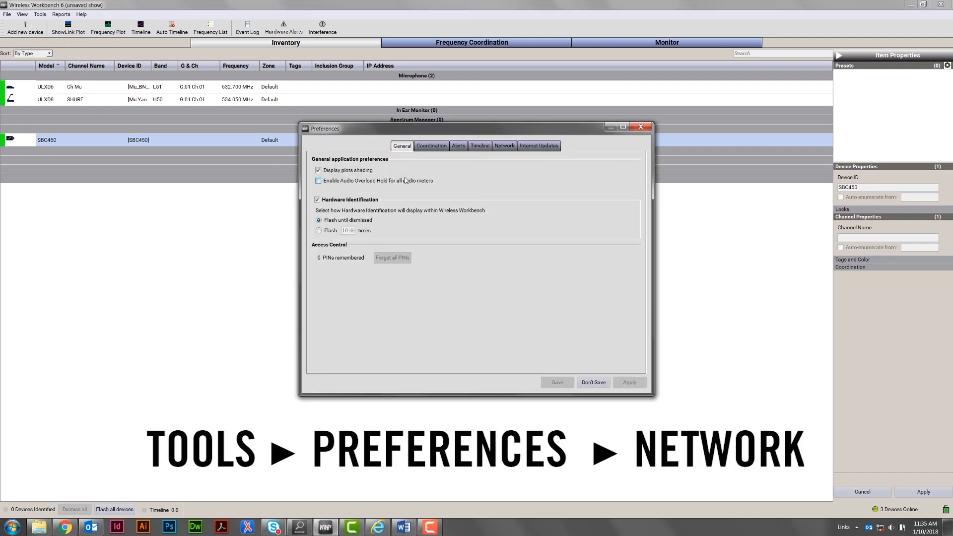
left_click(504, 145)
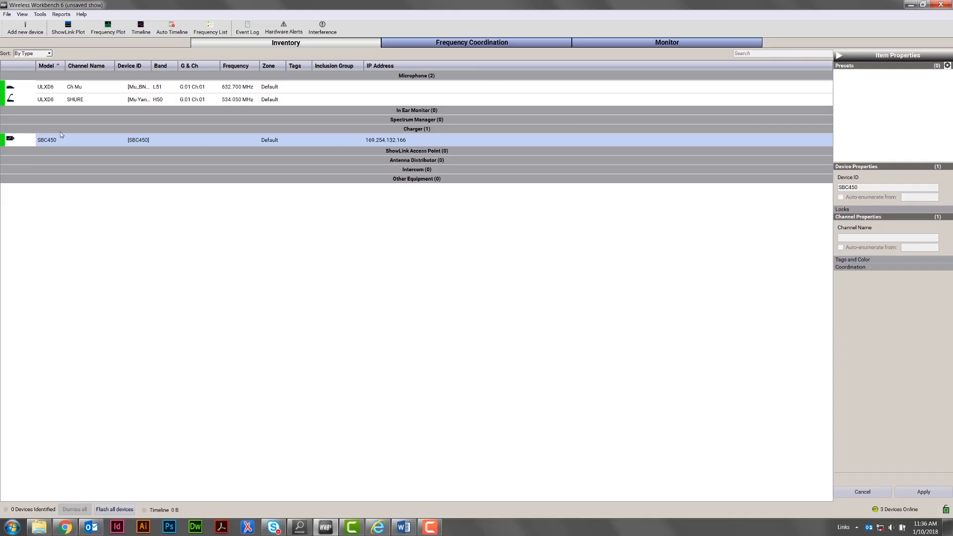
right_click(55, 140)
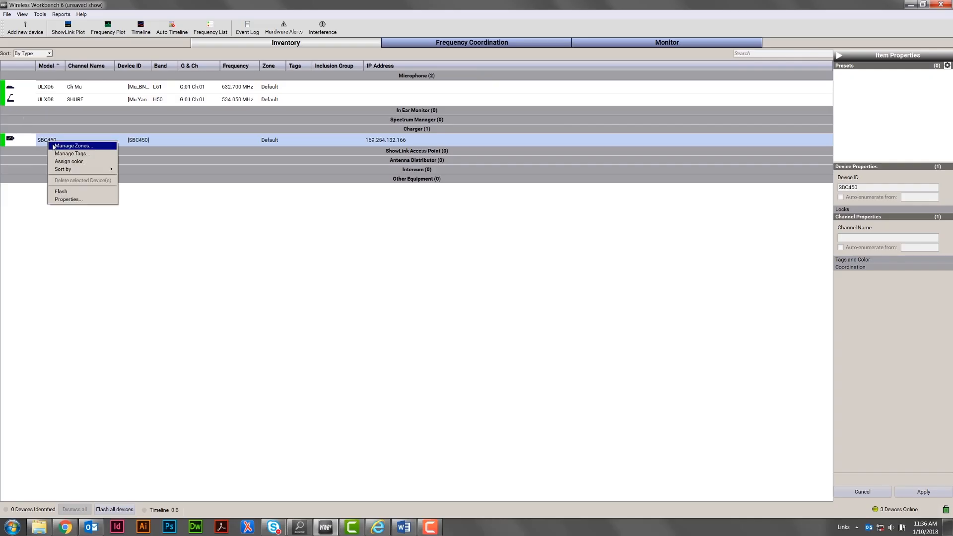
mouse_move(61, 192)
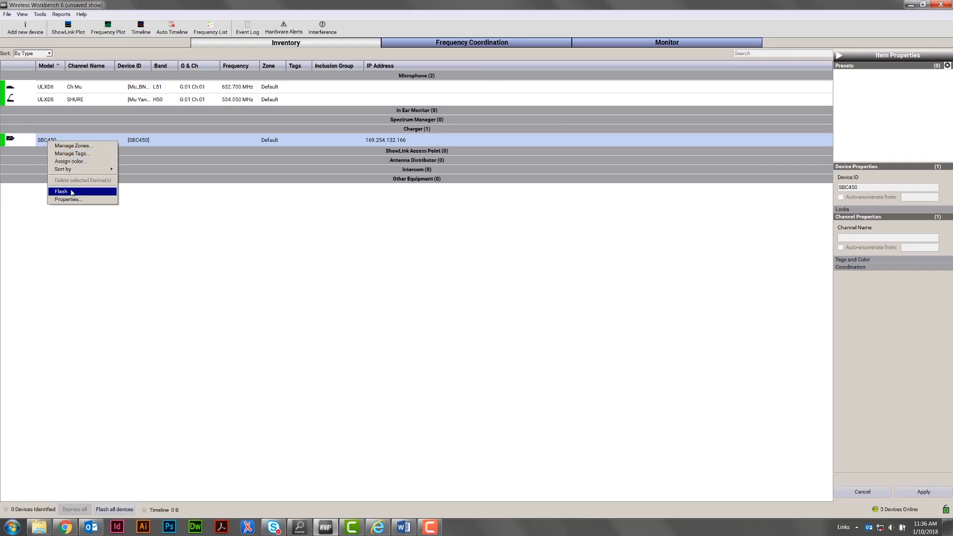